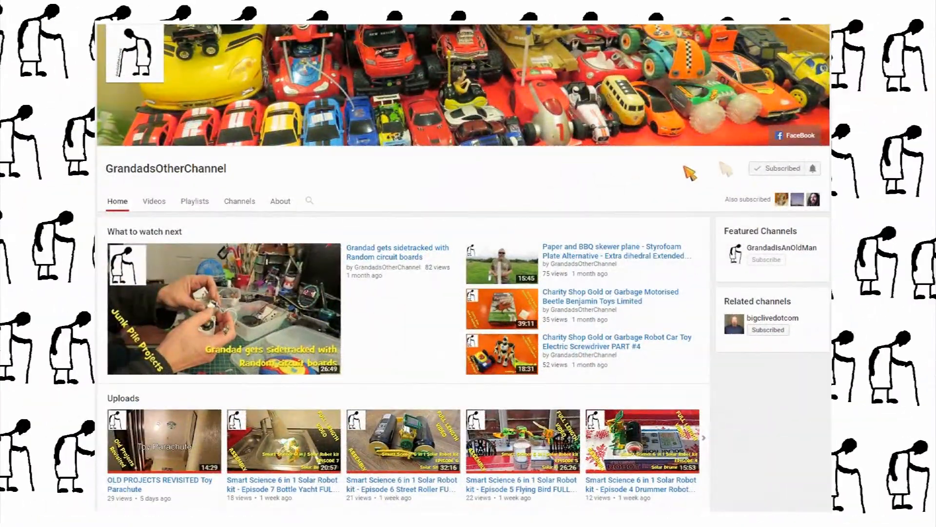
Enable and save 'Send me all notifications' for GrandadsOtherChannel via the bell beside Subscribed
{"action": "left_click", "coordinate": [811, 168]}
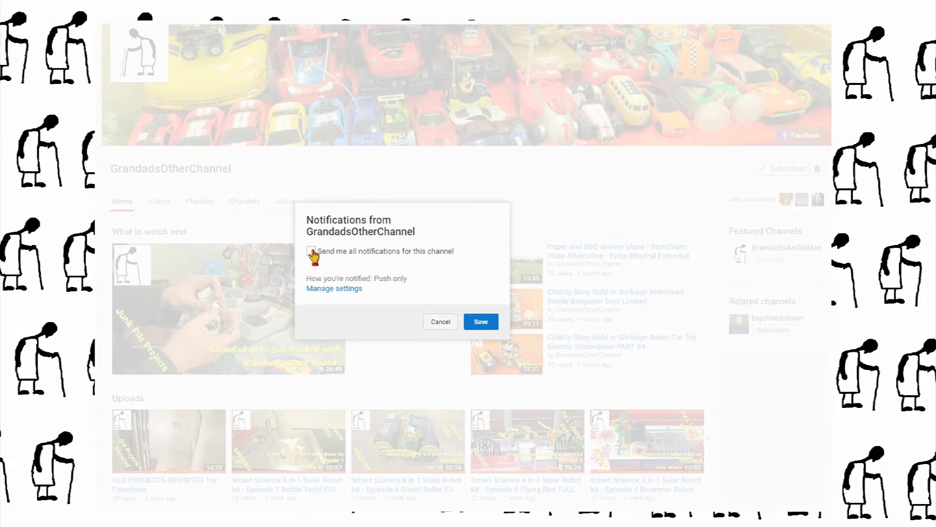
{"action": "left_click", "coordinate": [312, 251]}
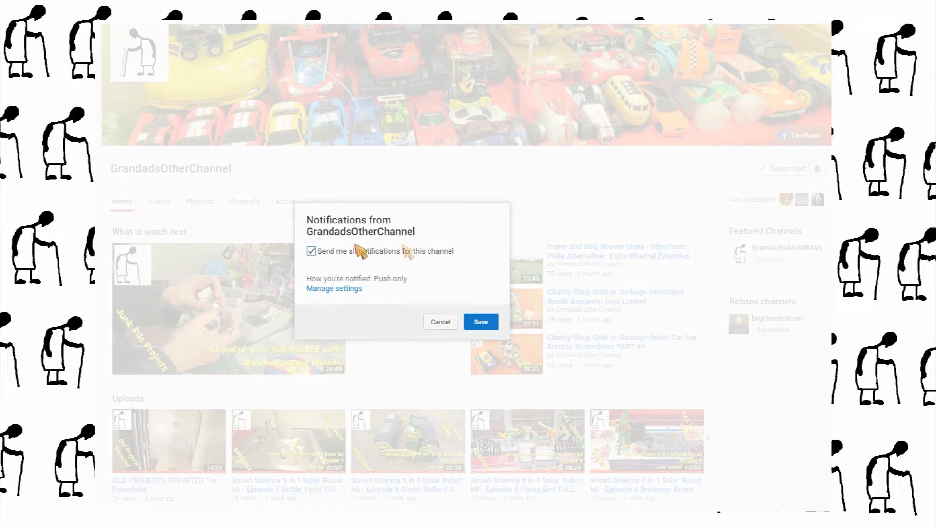
{"action": "mouse_move", "coordinate": [482, 327]}
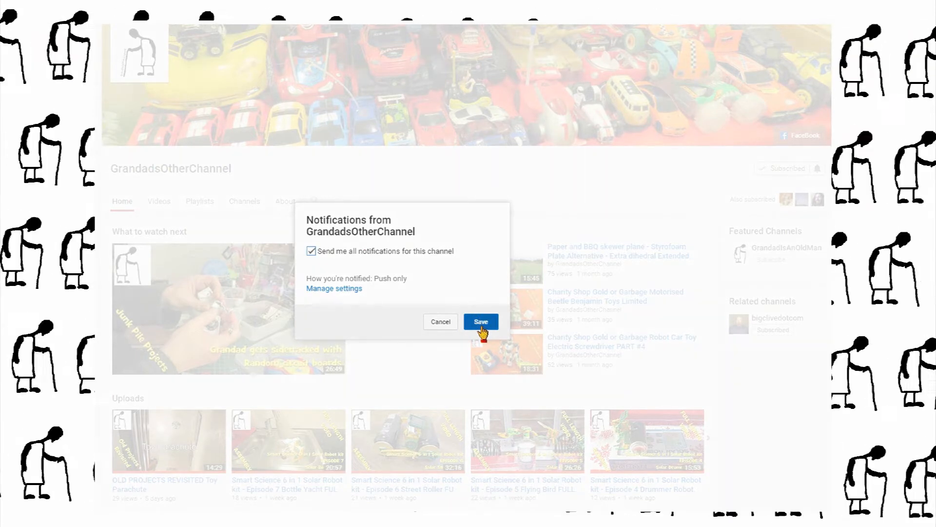
{"action": "left_click", "coordinate": [481, 322]}
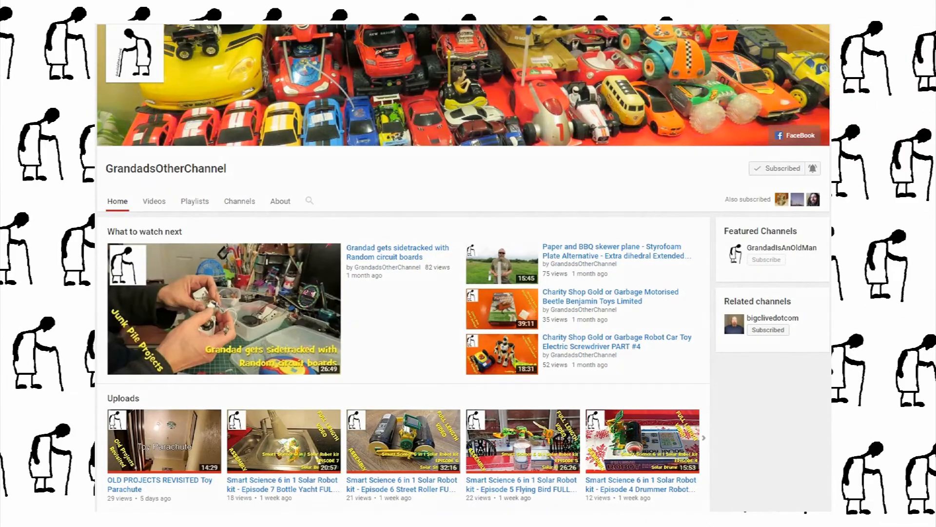
{"action": "left_click", "coordinate": [794, 135]}
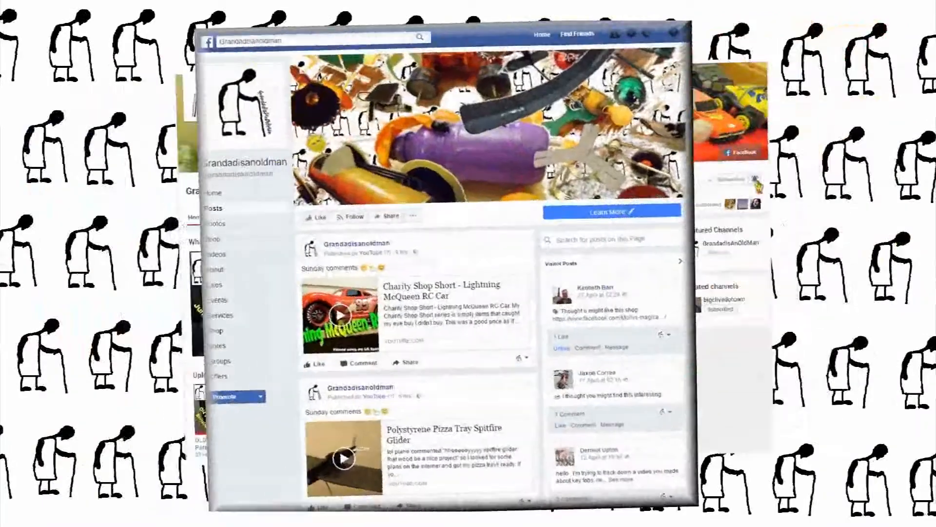